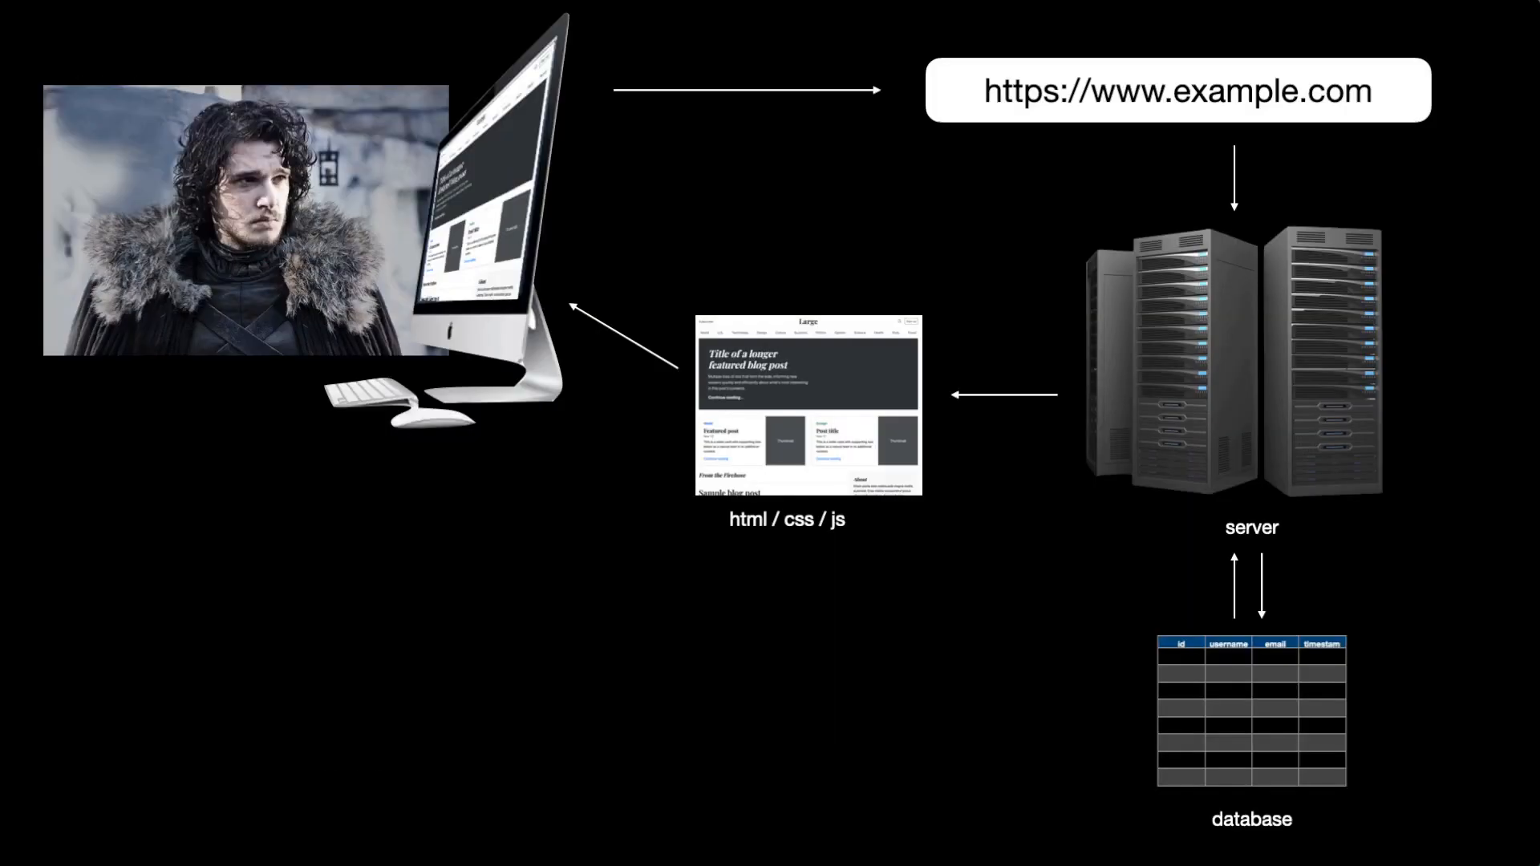
mouse_move(814, 377)
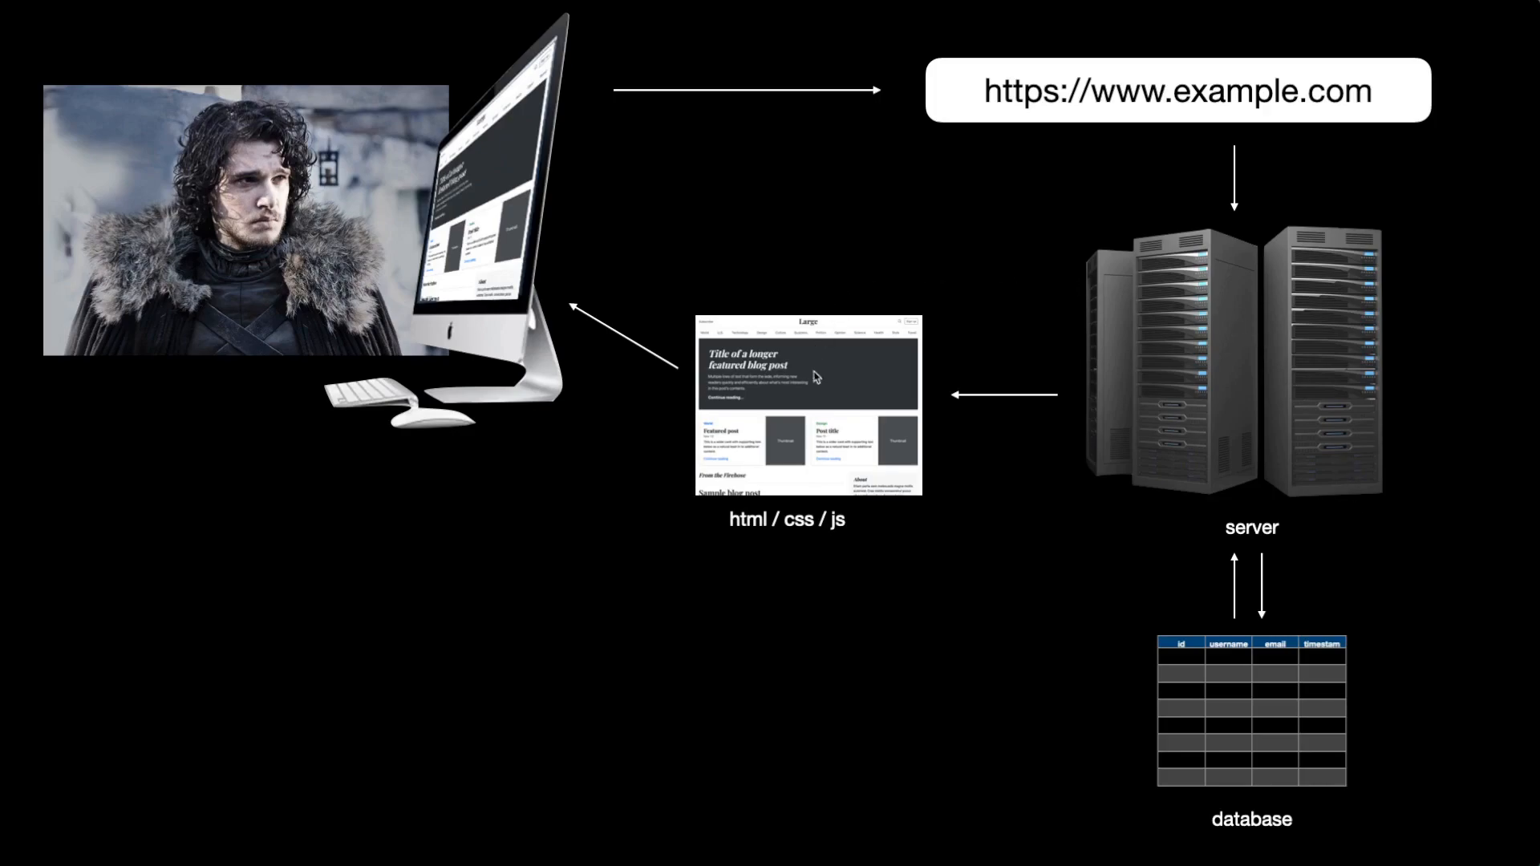
mouse_move(482, 207)
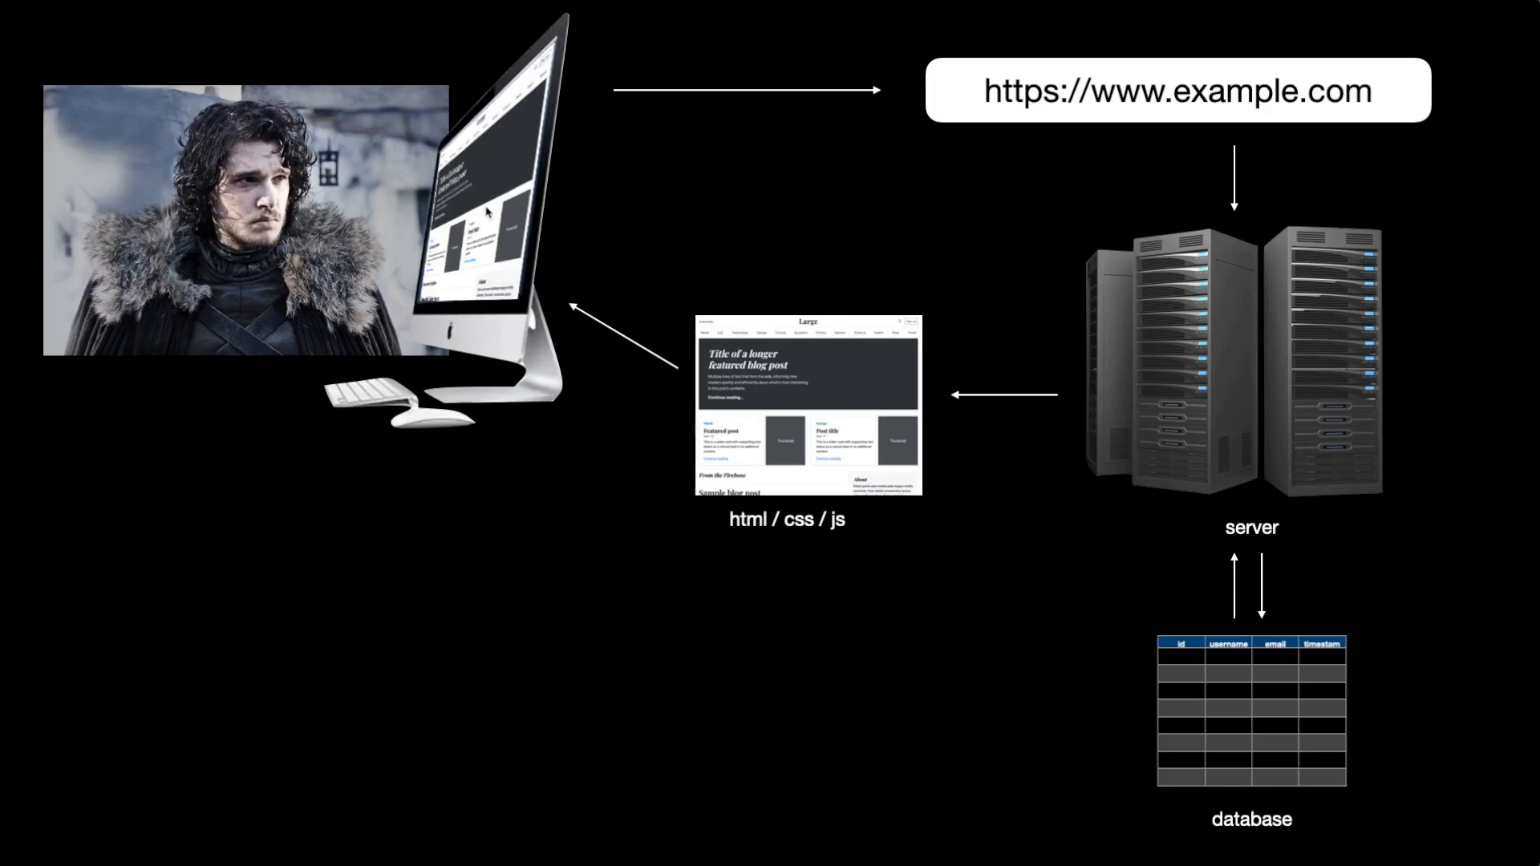
mouse_move(612, 186)
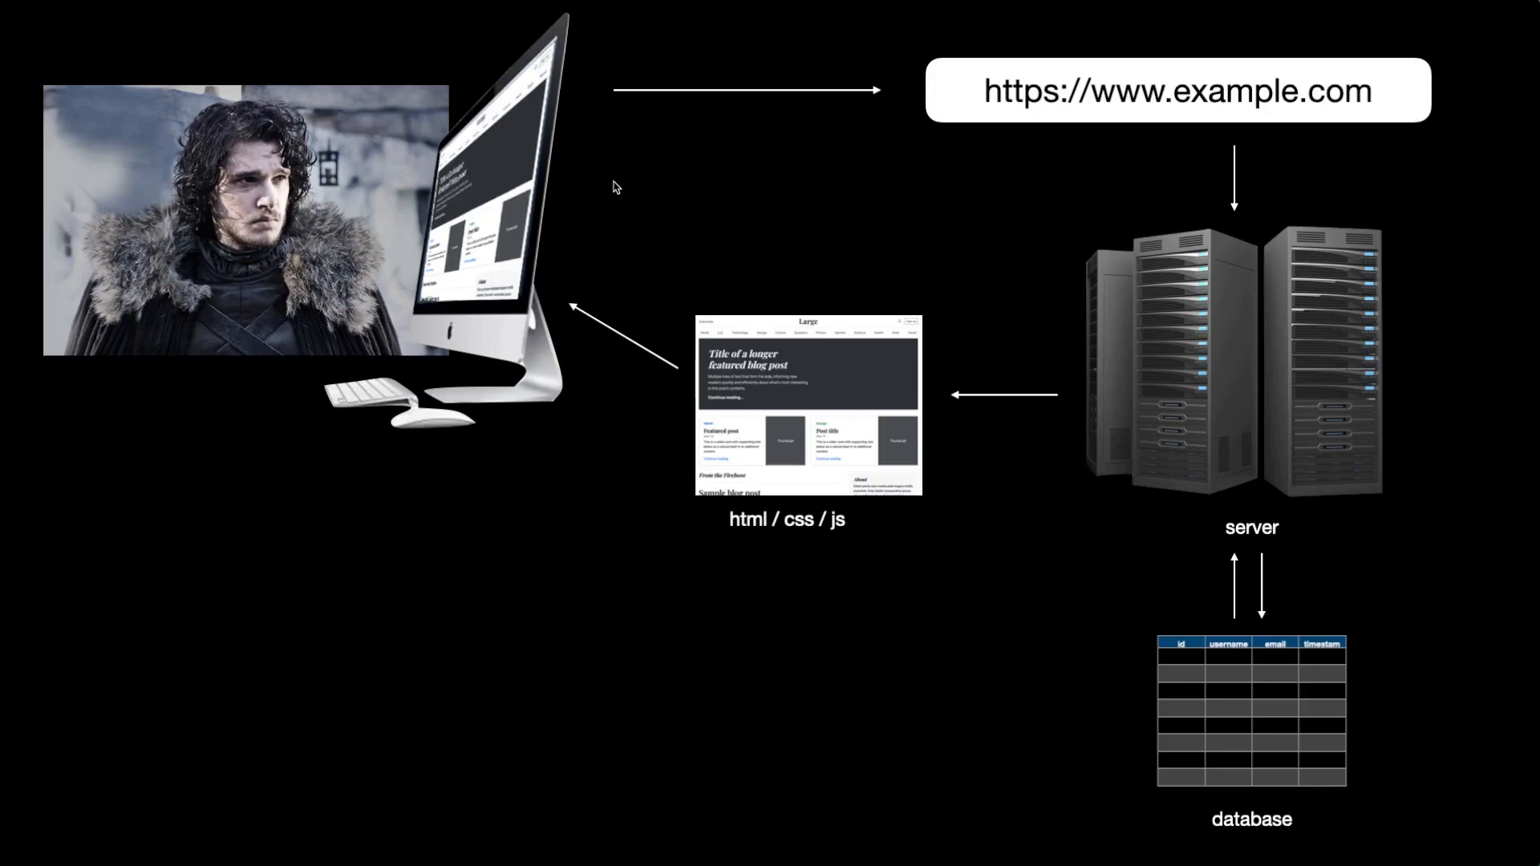
mouse_move(639, 256)
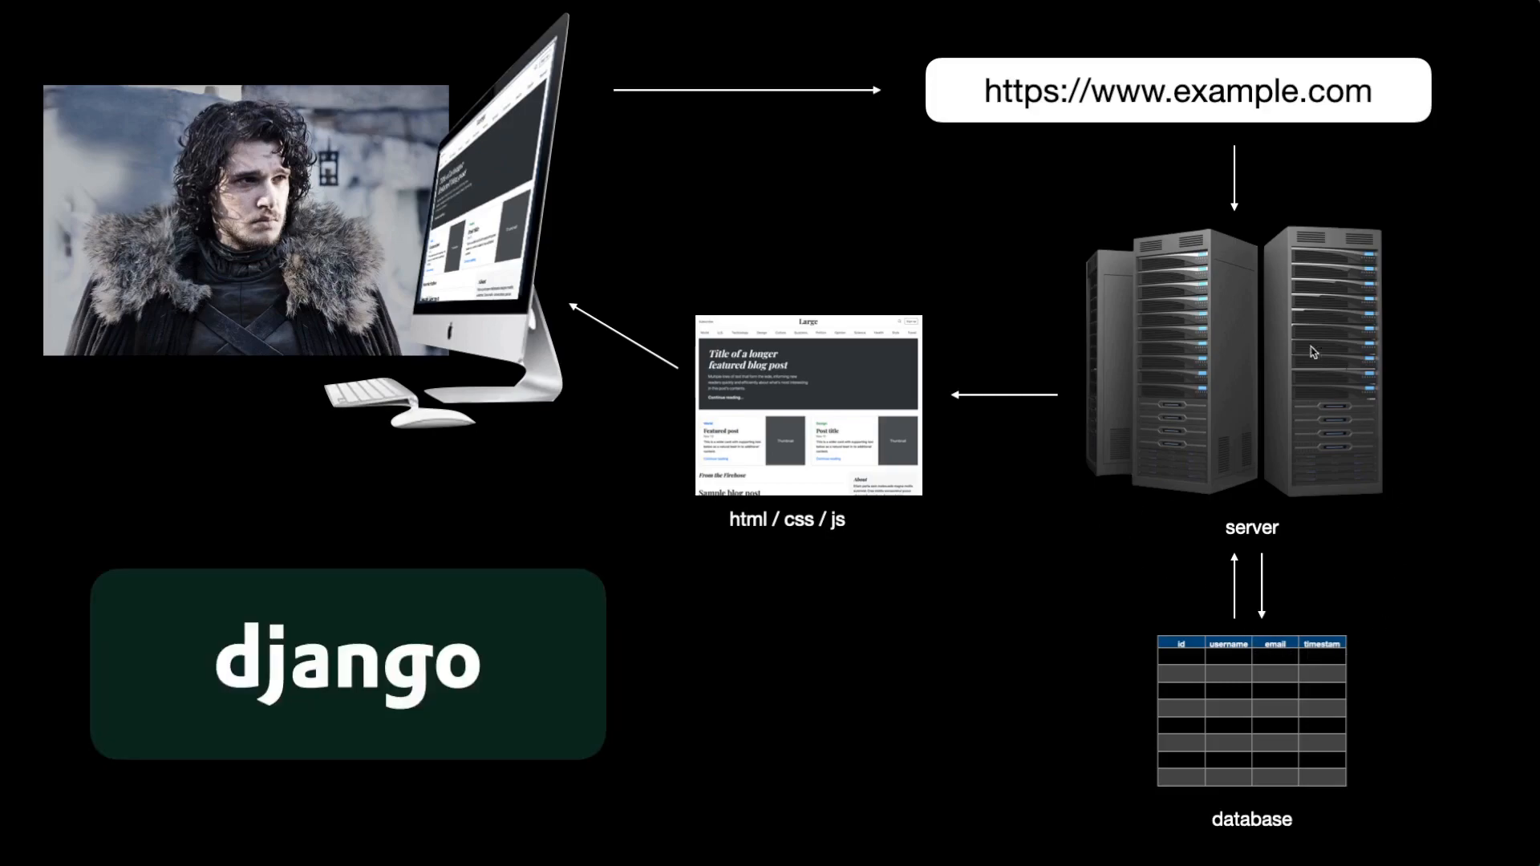
mouse_move(844, 324)
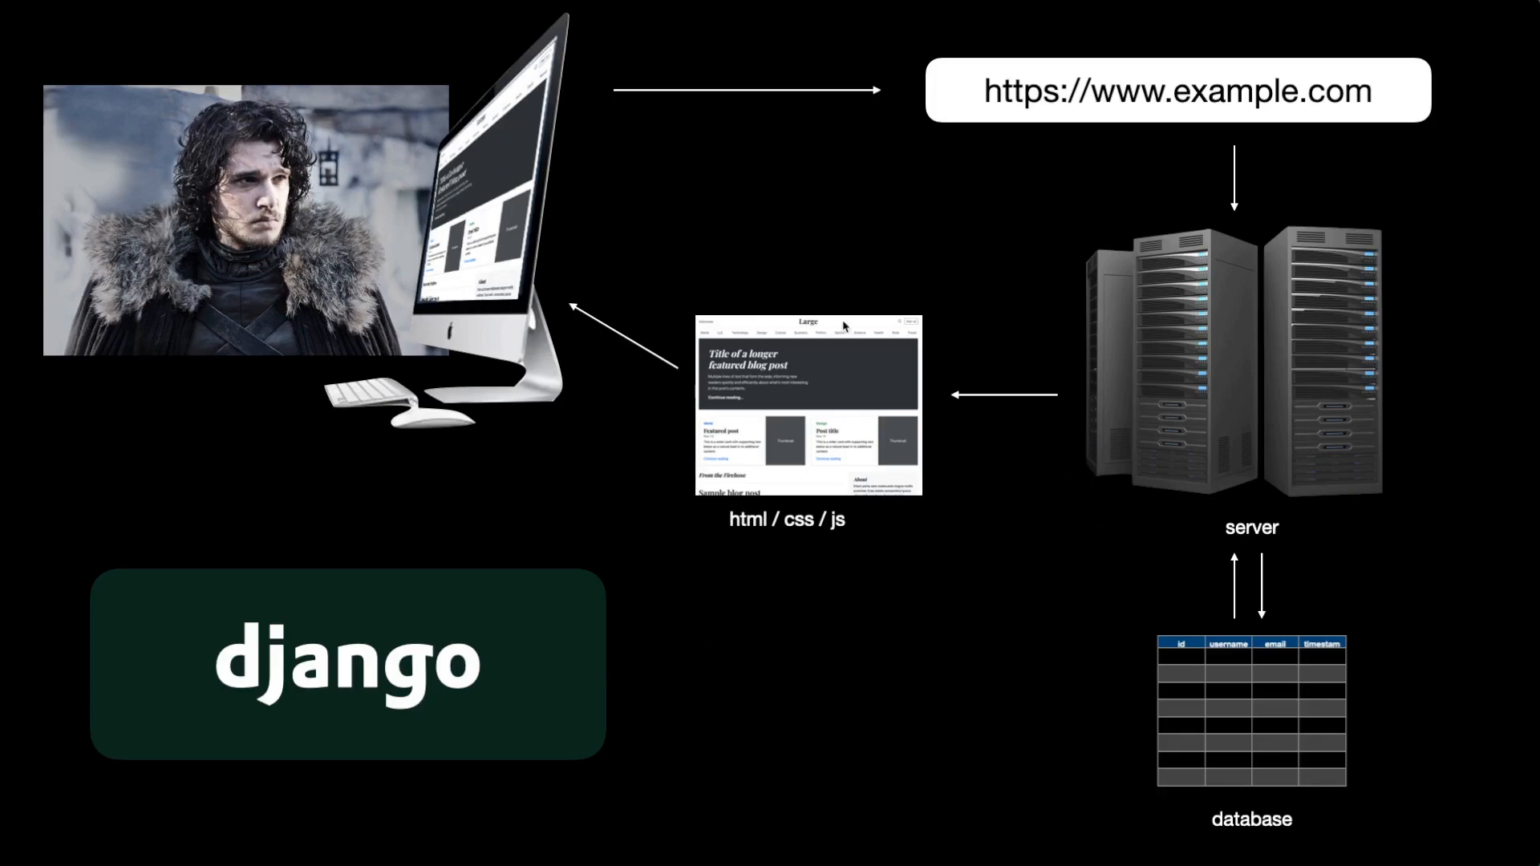
mouse_move(1054, 685)
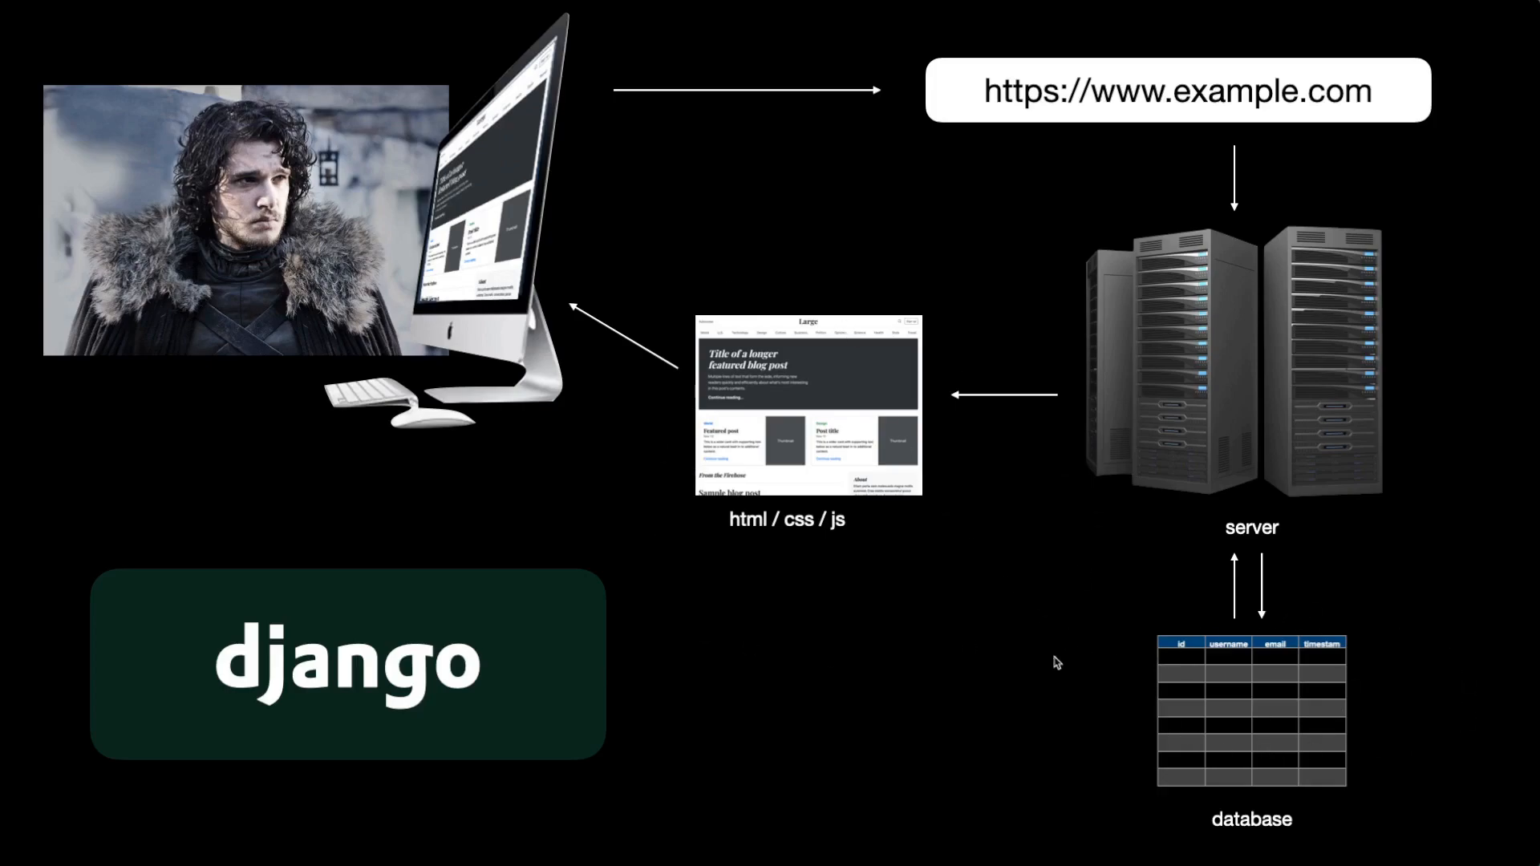
mouse_move(1518, 757)
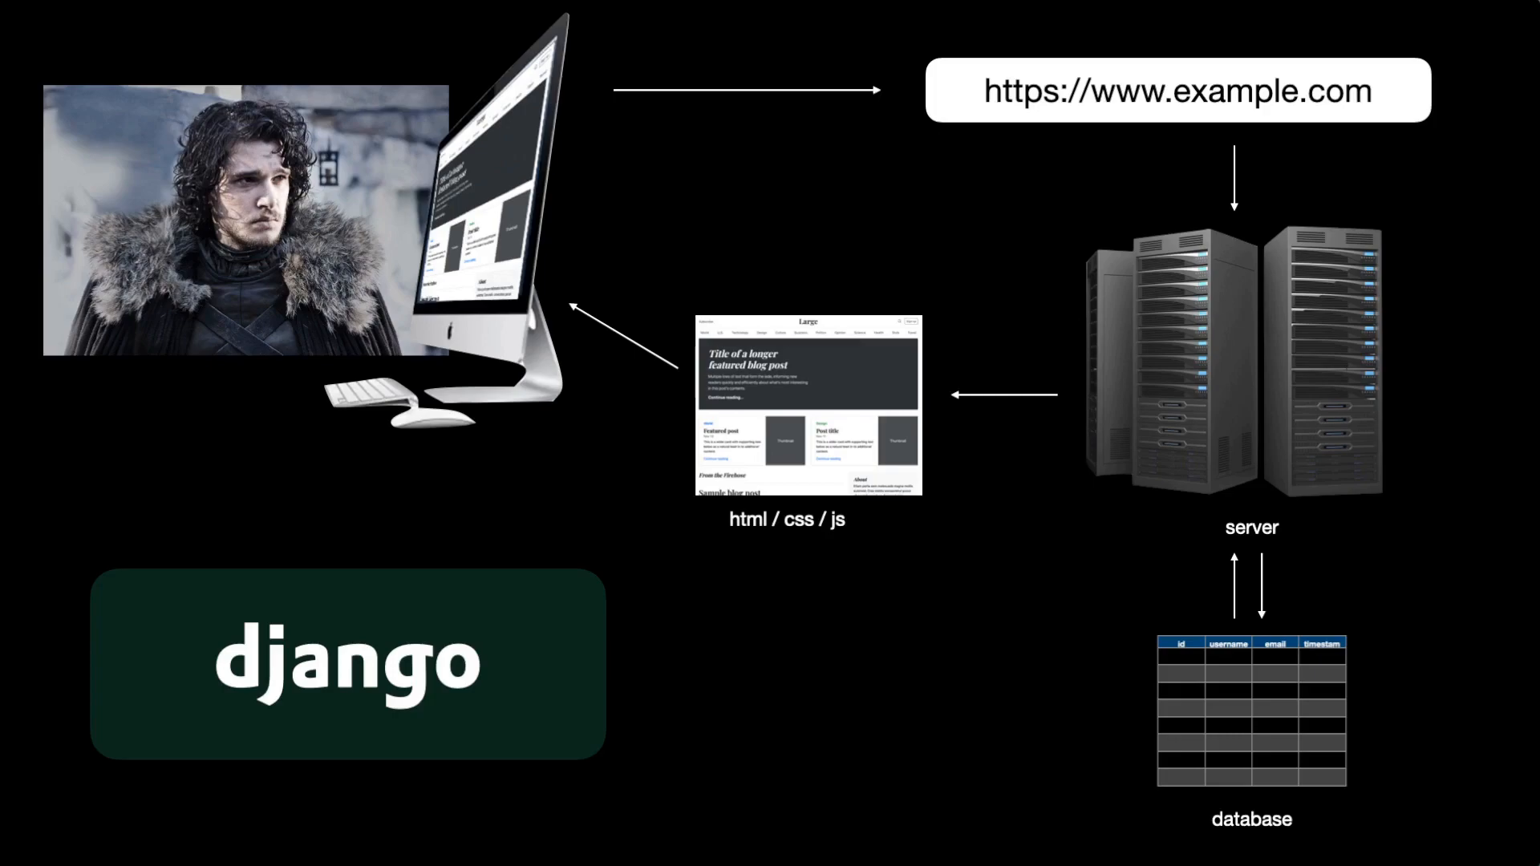
mouse_move(207, 228)
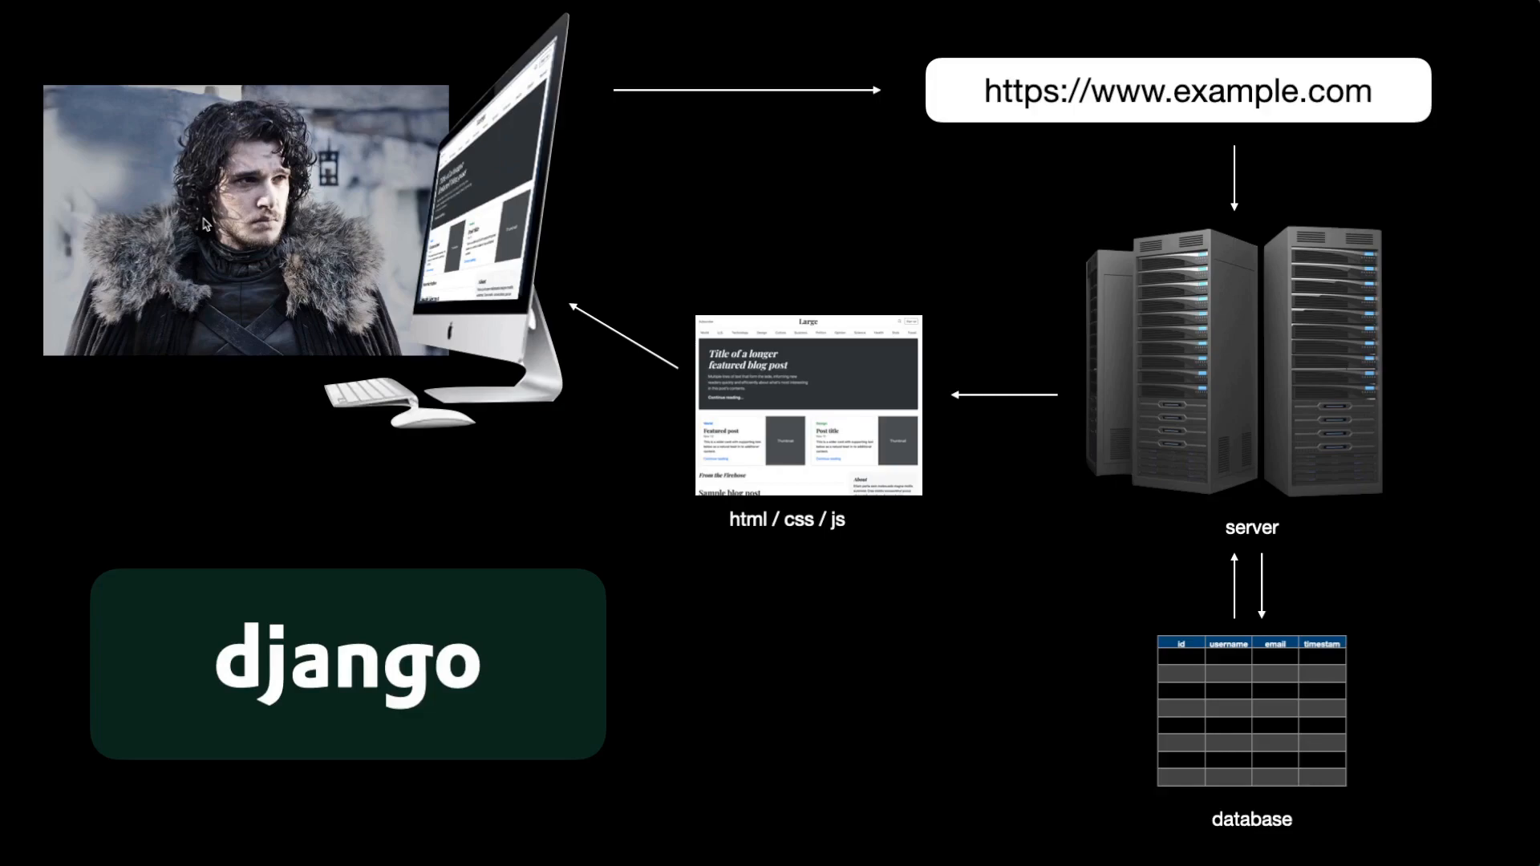
mouse_move(1264, 46)
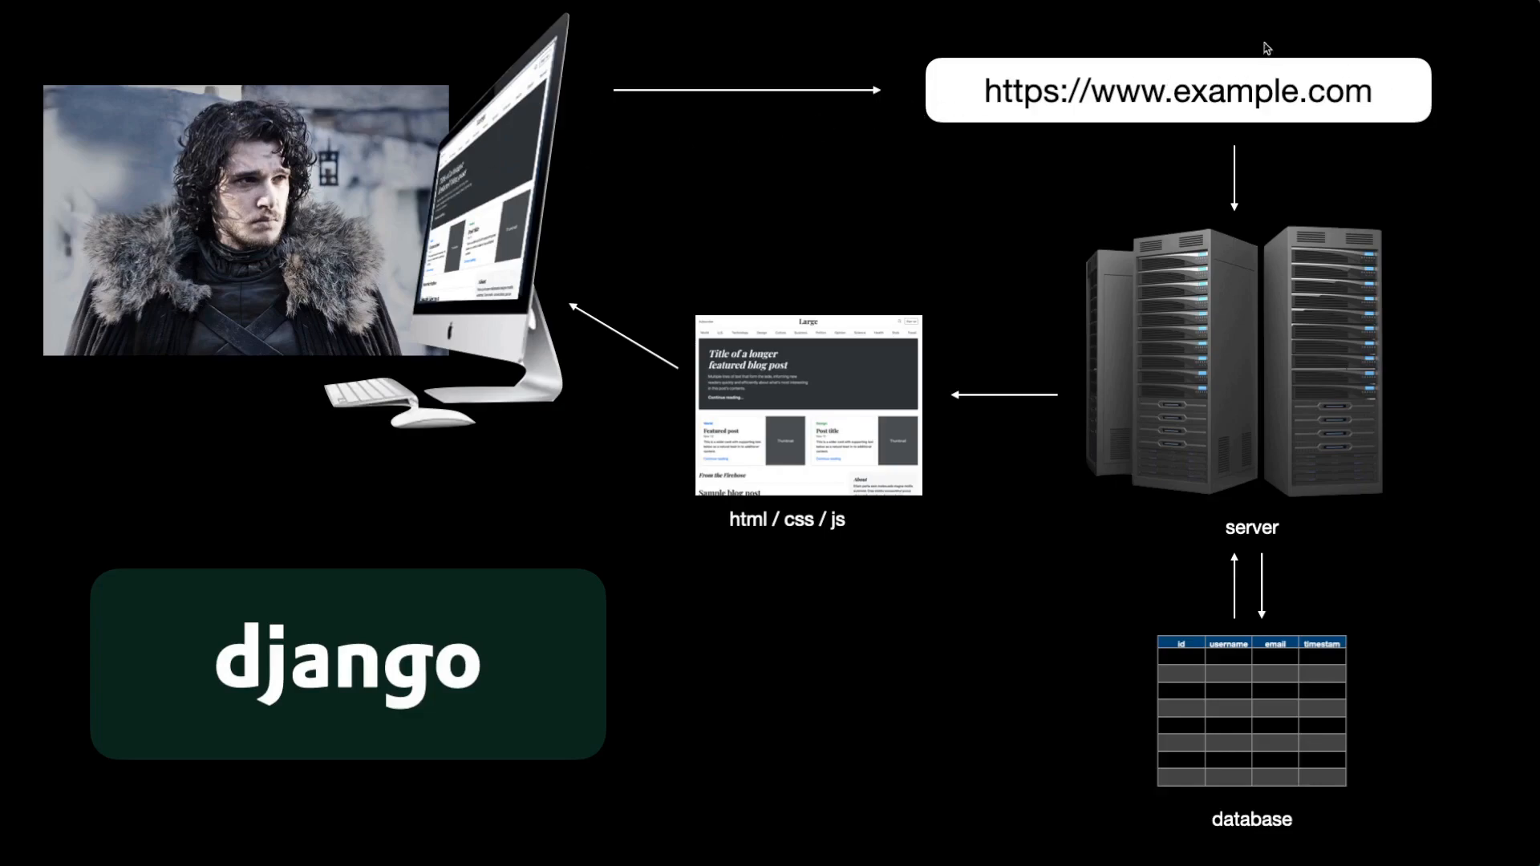
mouse_move(1113, 129)
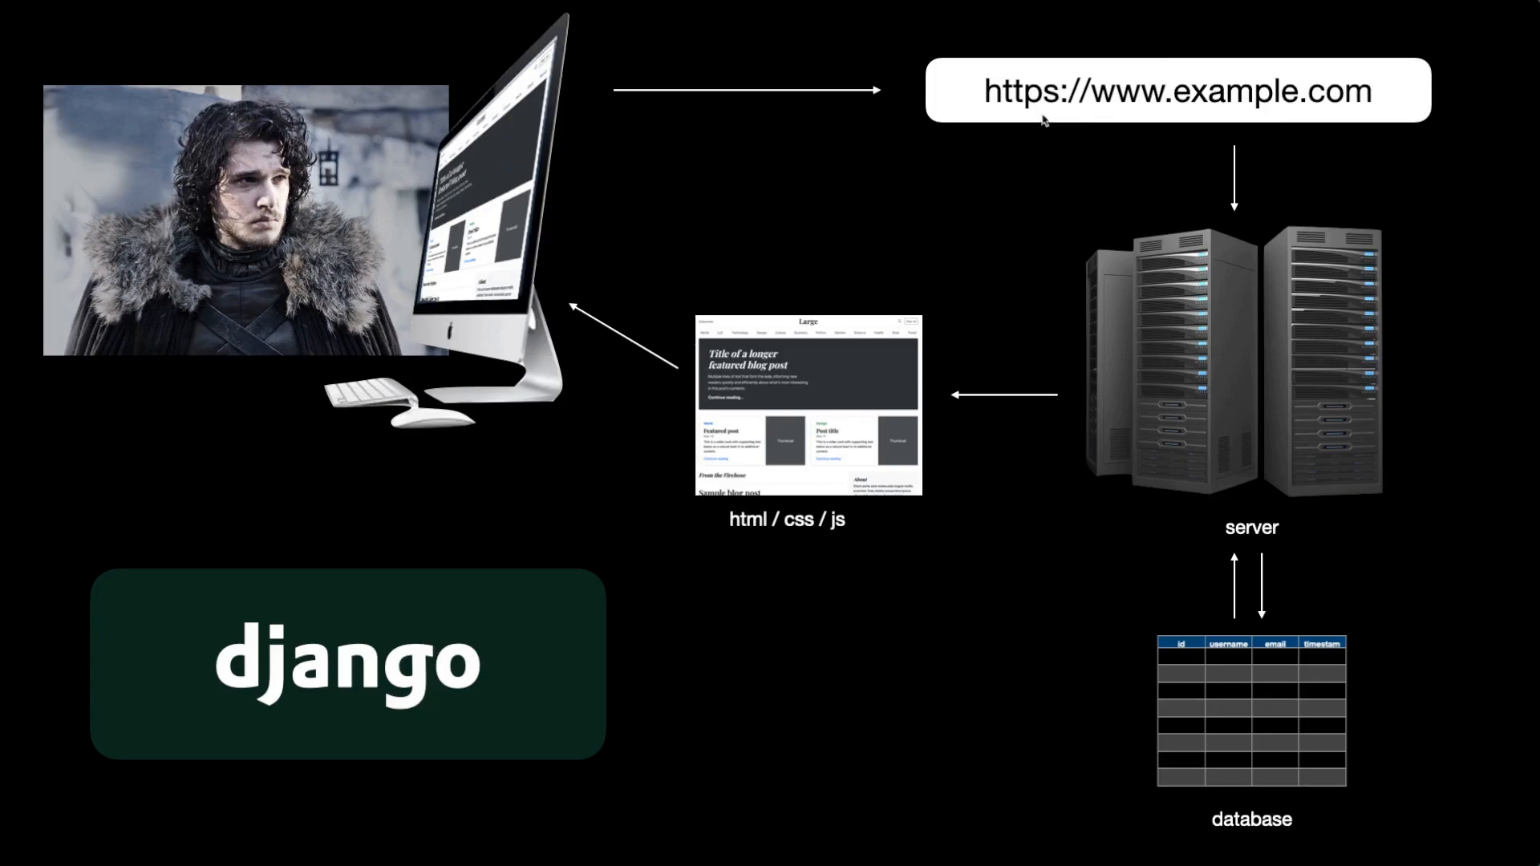
mouse_move(1236, 369)
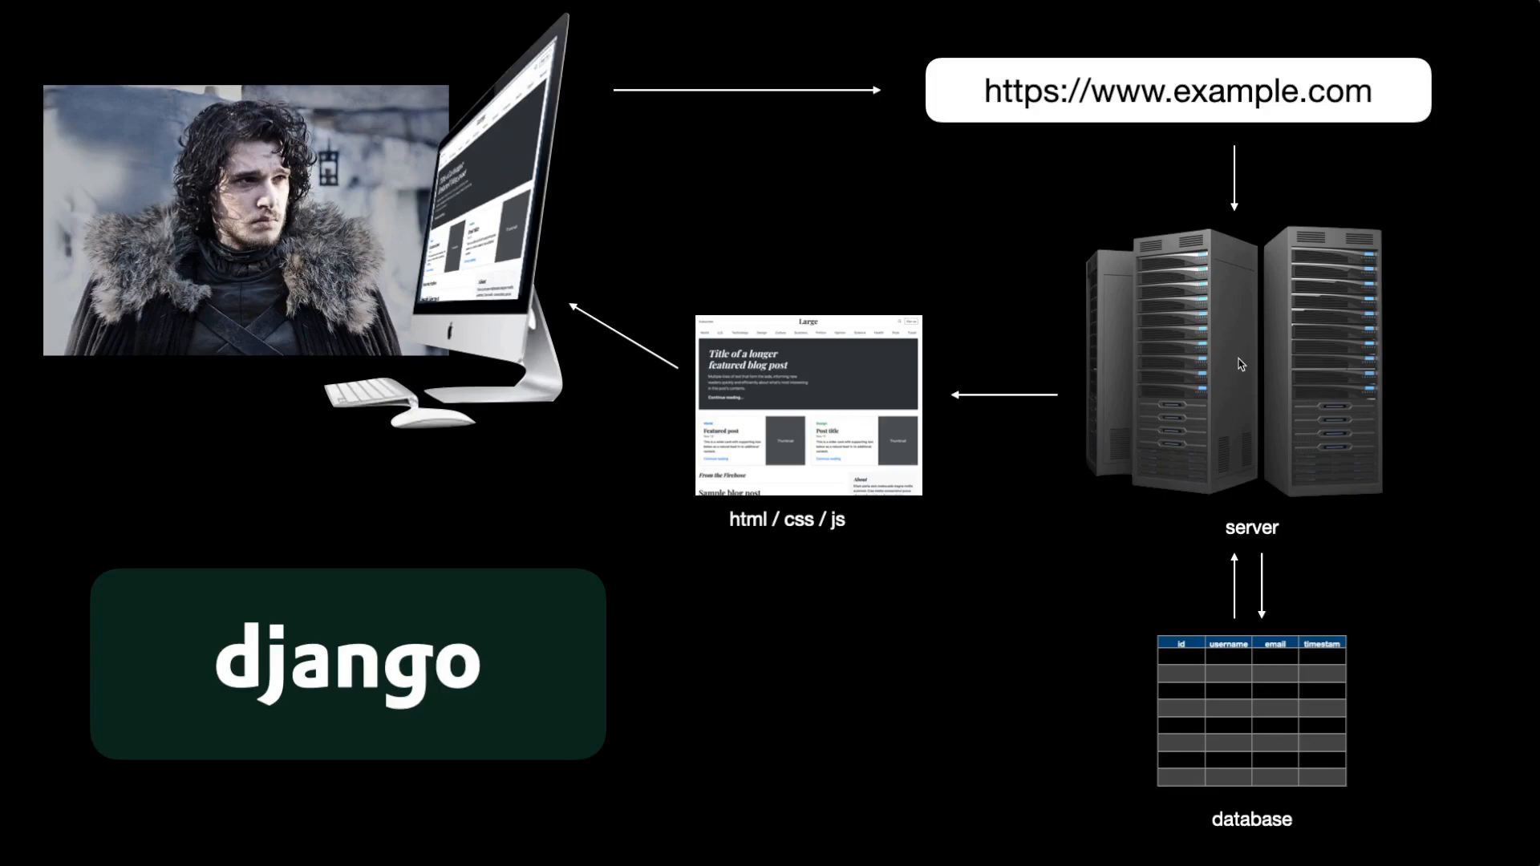
mouse_move(1293, 459)
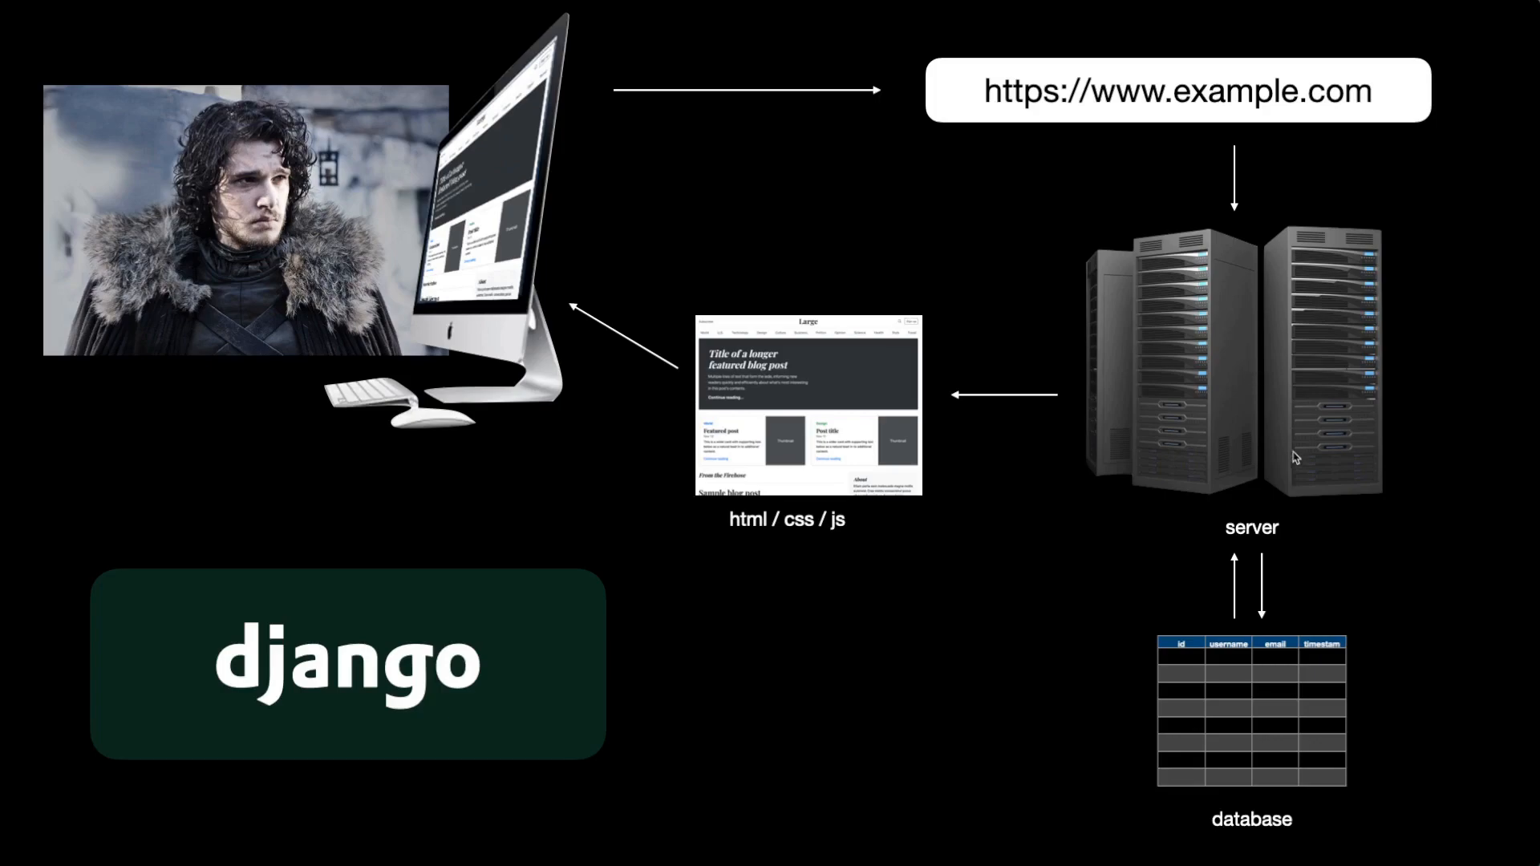
mouse_move(1195, 669)
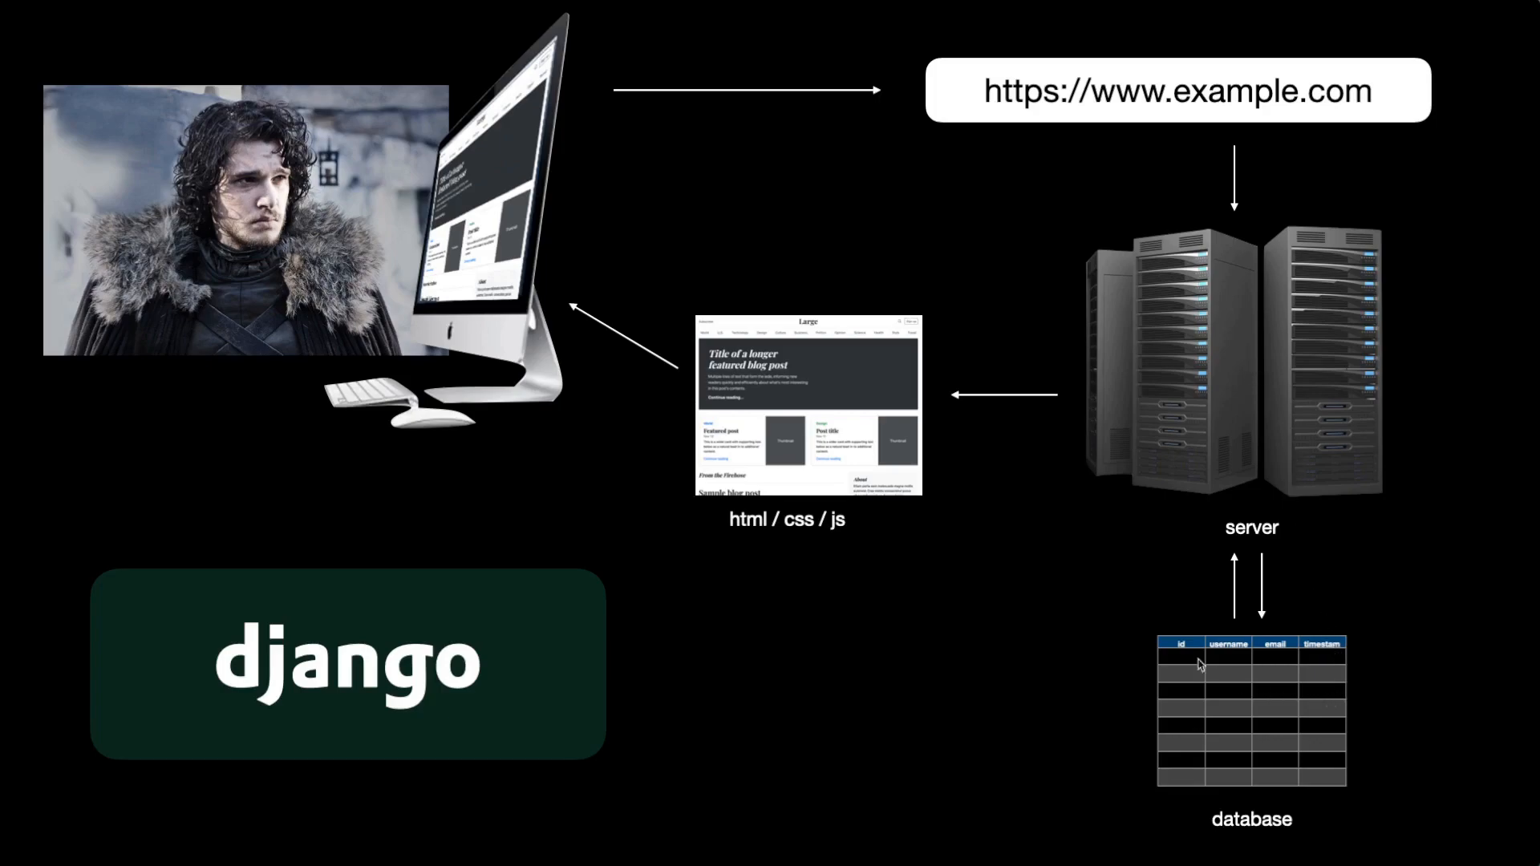
mouse_move(1302, 507)
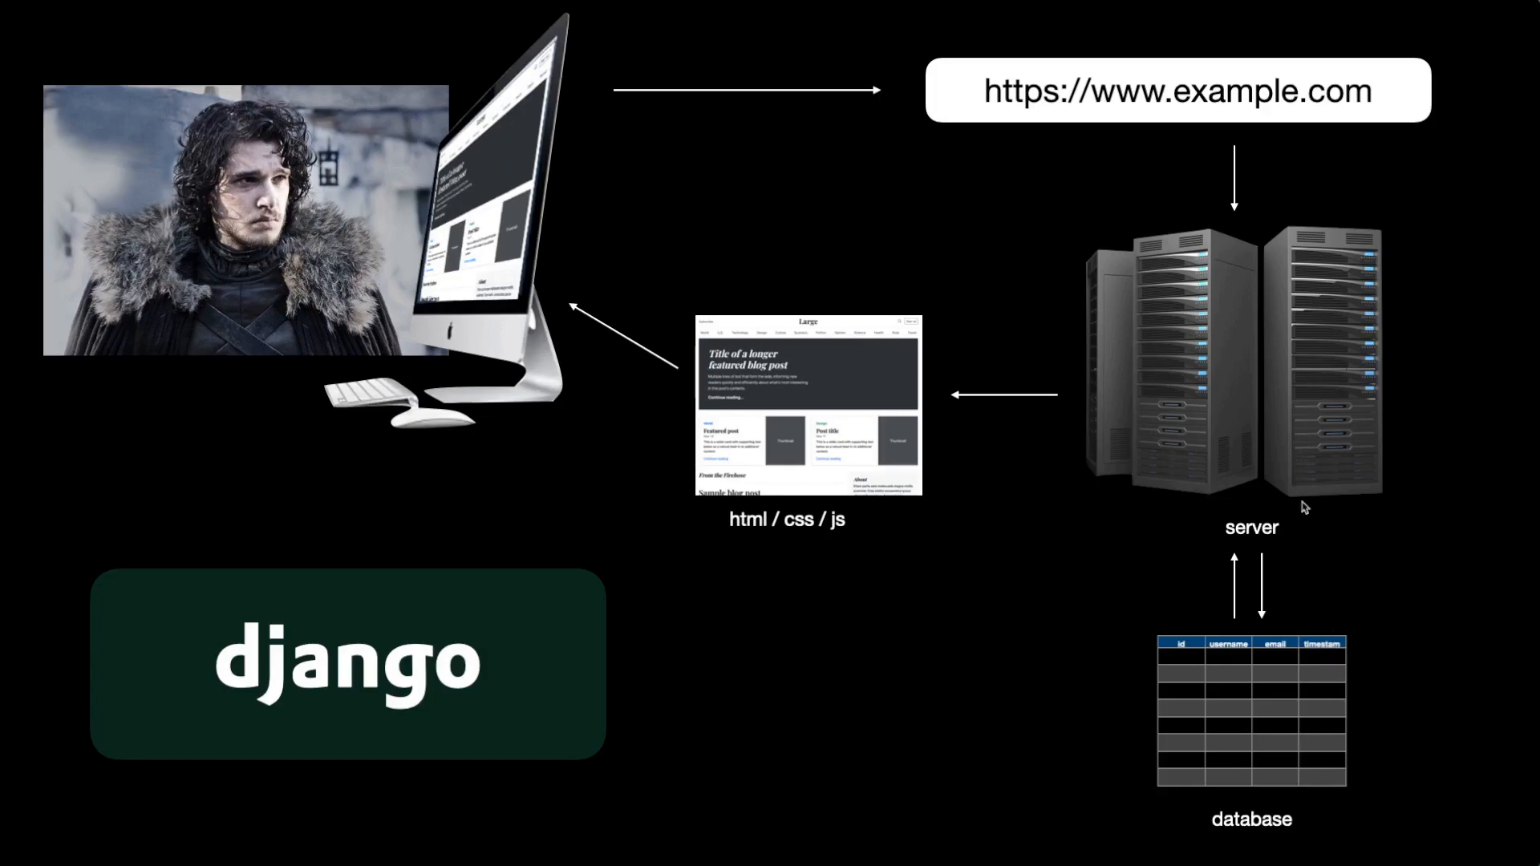
mouse_move(867, 285)
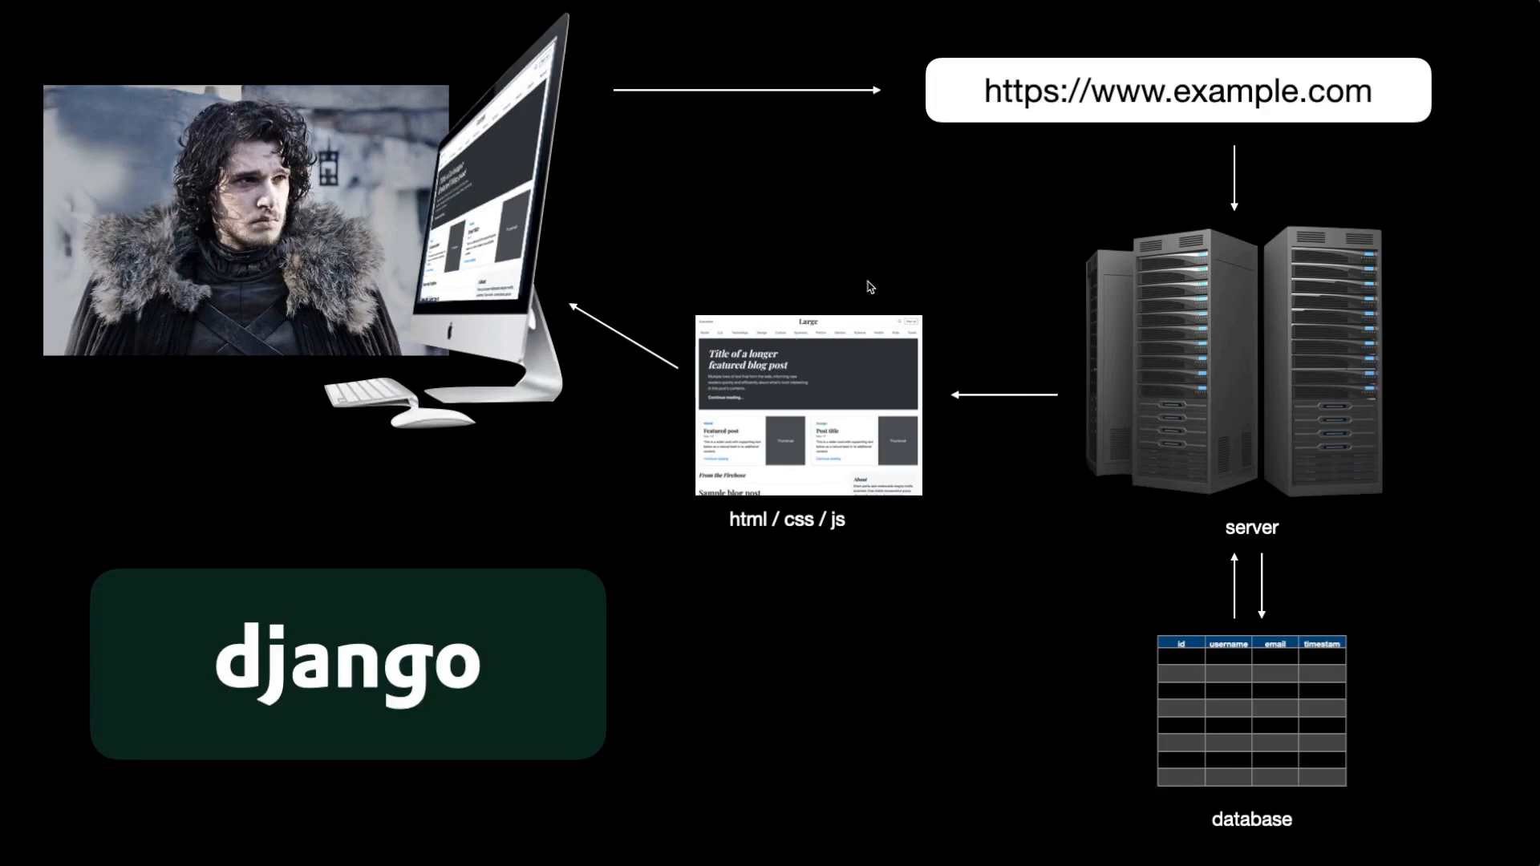
mouse_move(770, 419)
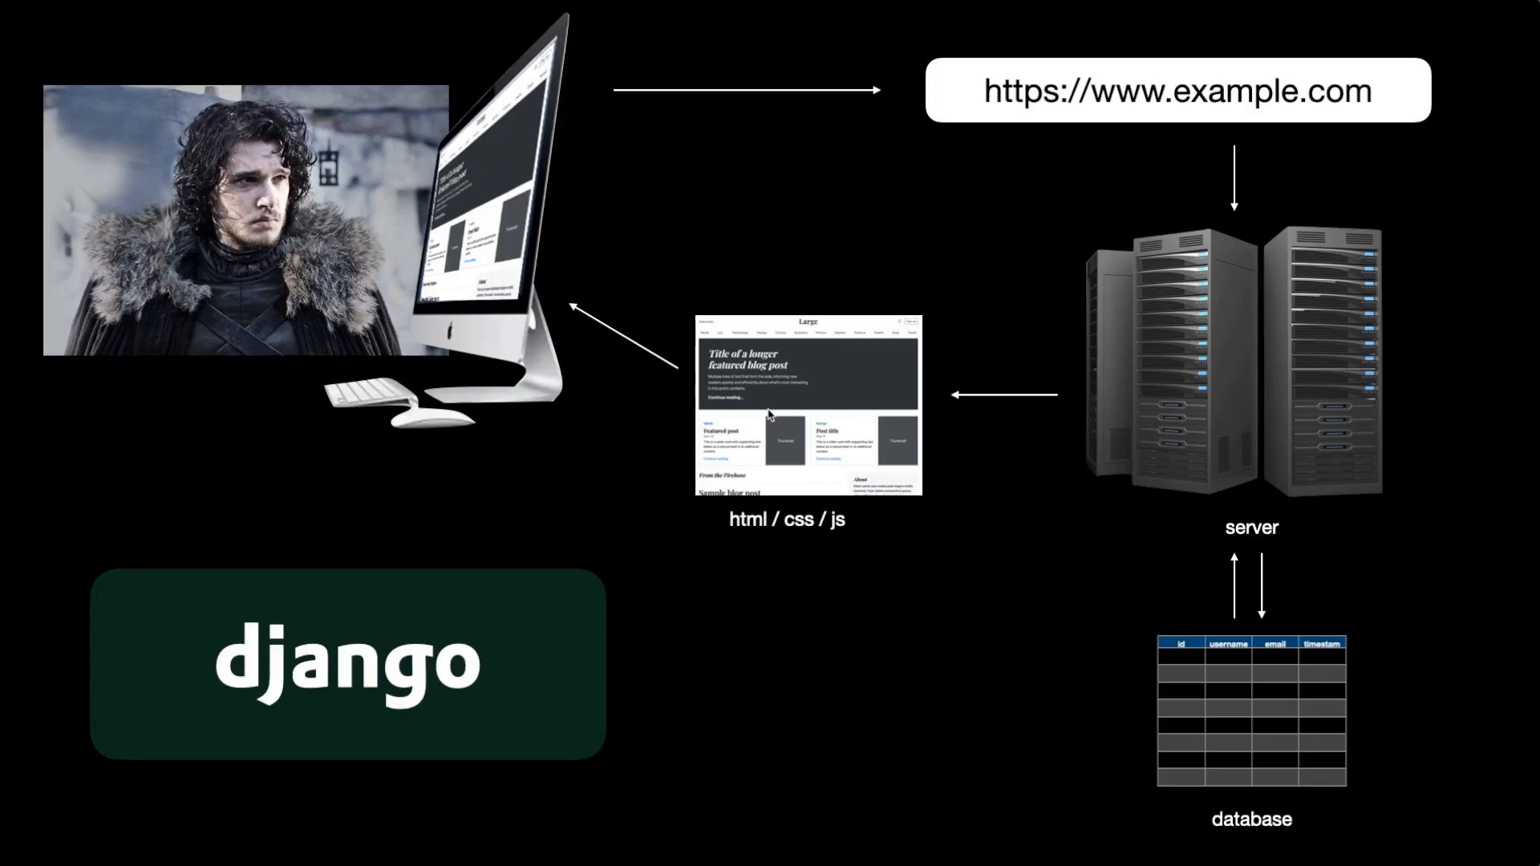